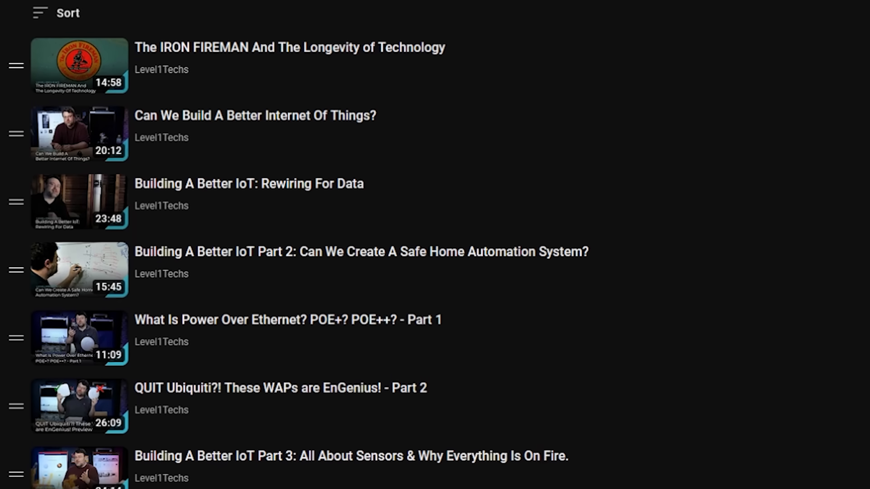
pyautogui.scroll(-3)
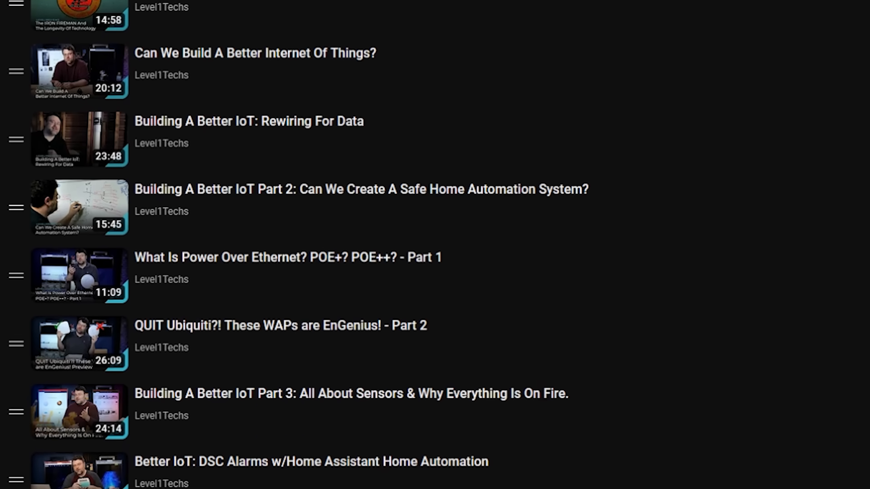
pyautogui.scroll(-3)
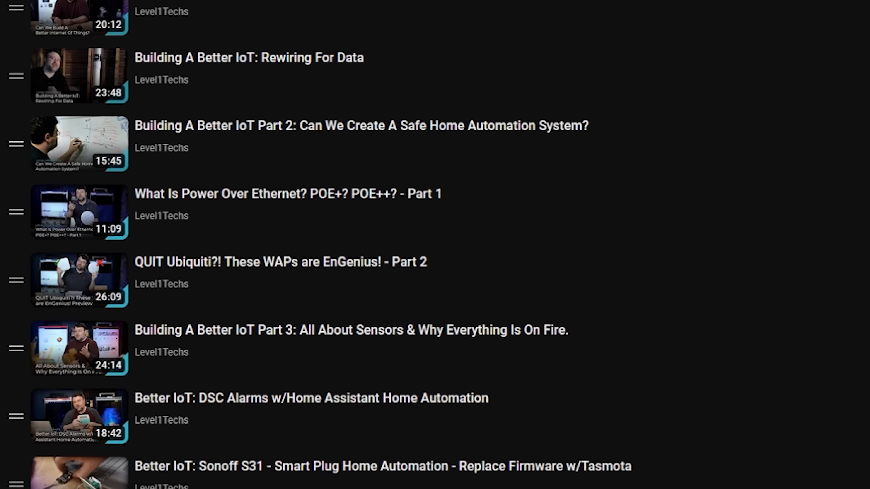
pyautogui.scroll(-3)
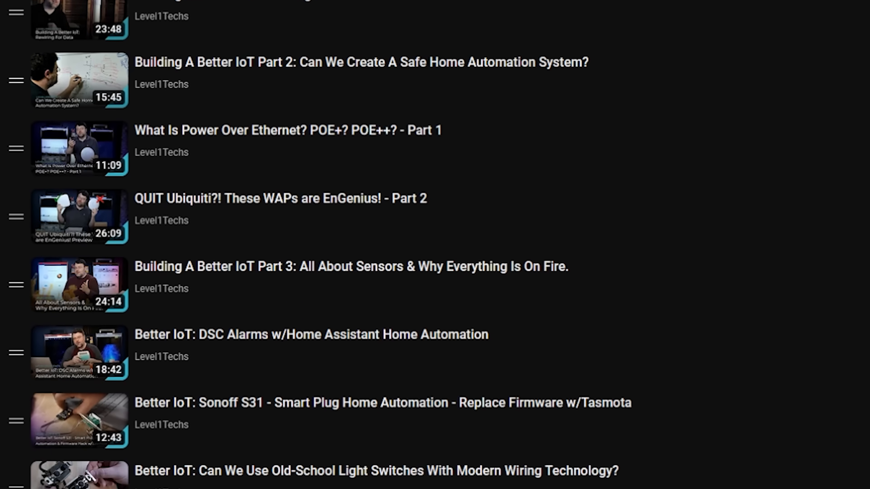
pyautogui.scroll(-3)
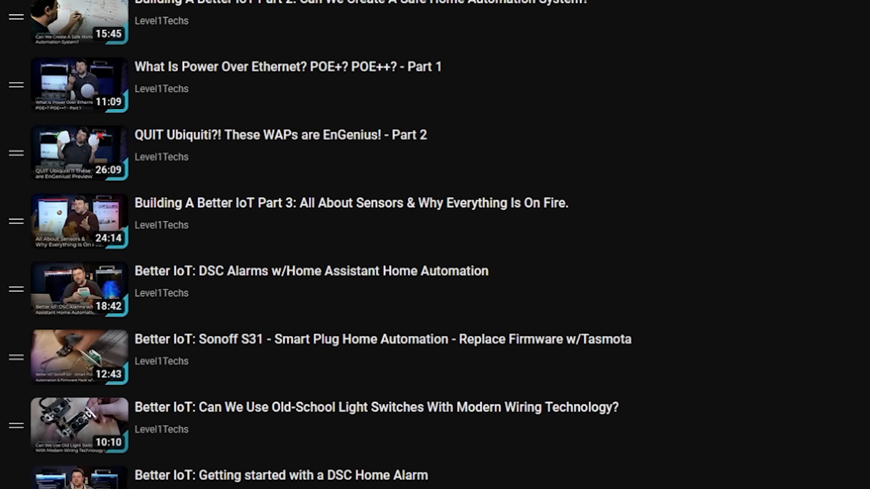
pyautogui.scroll(-3)
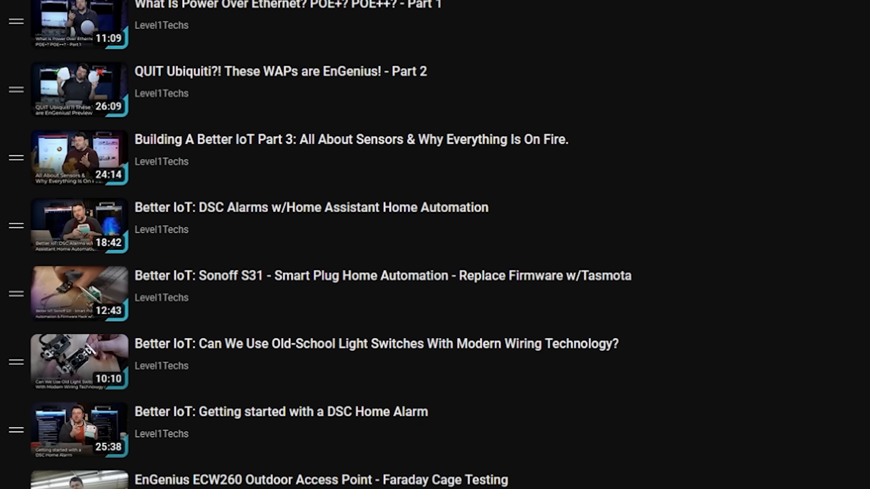